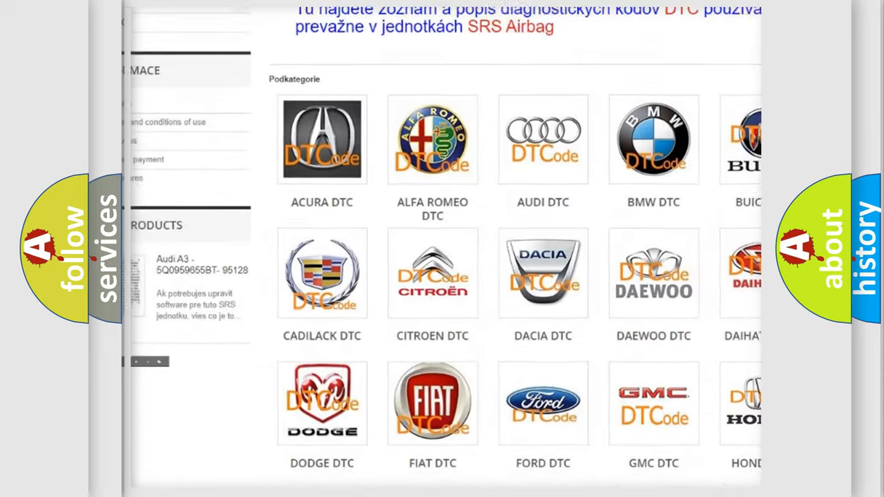
pyautogui.scroll(-3)
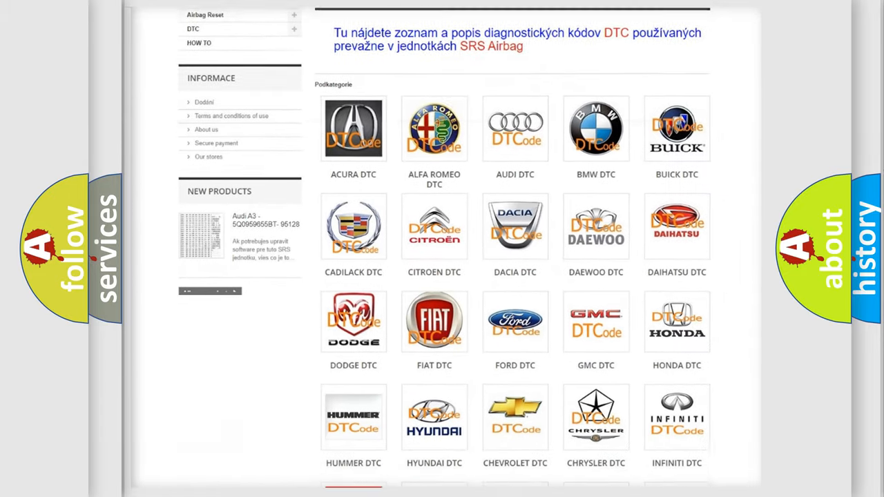
pyautogui.scroll(-3)
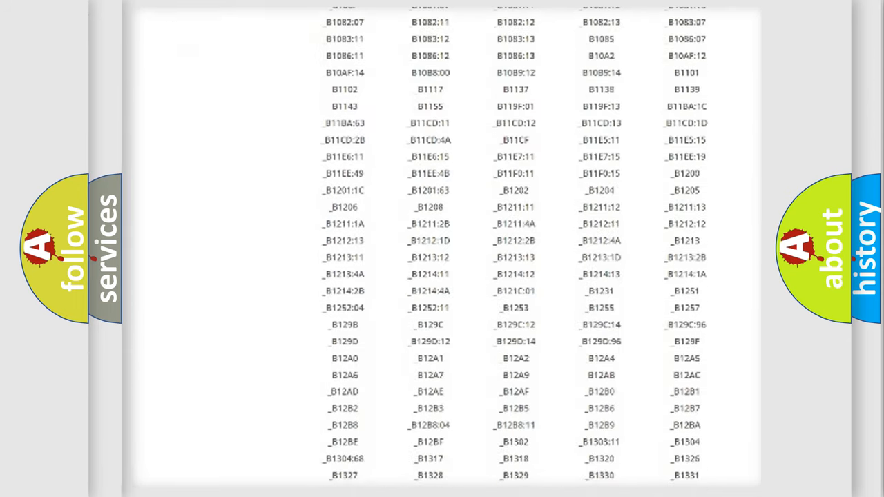
pyautogui.scroll(-3)
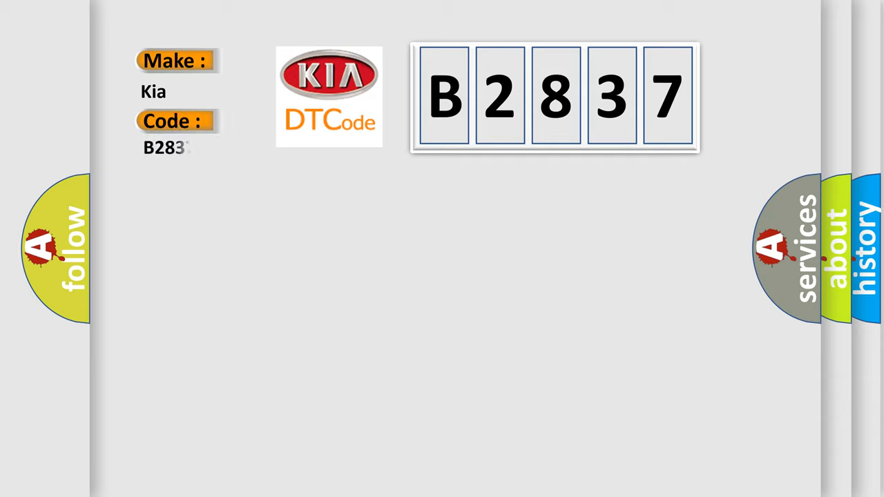
pyautogui.write('37')
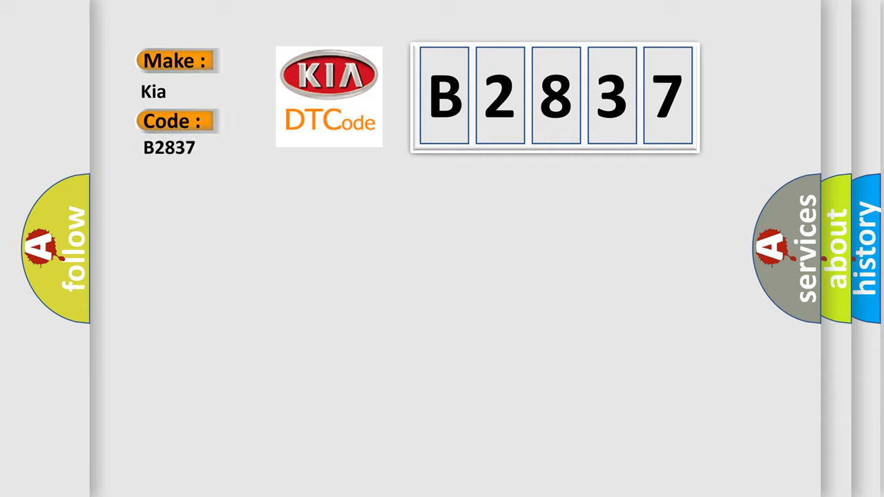